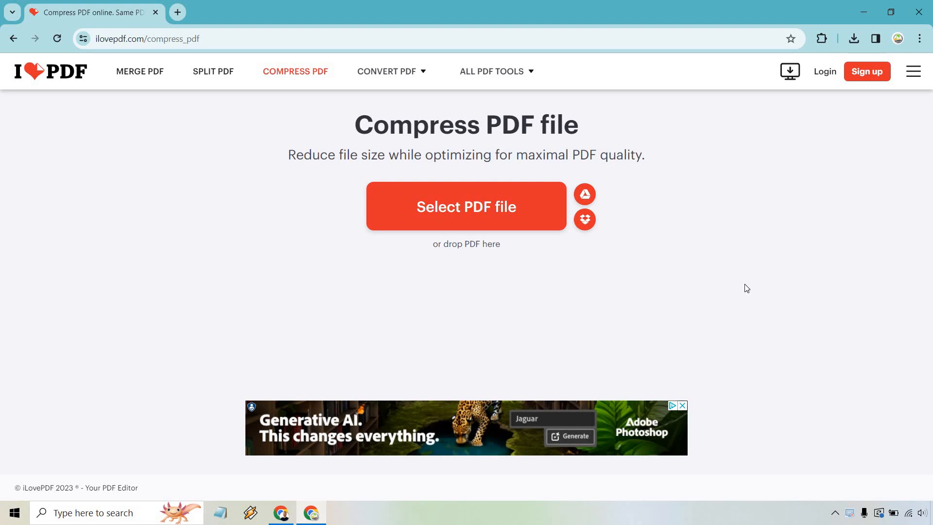
{"action": "mouse_move", "coordinate": [488, 113]}
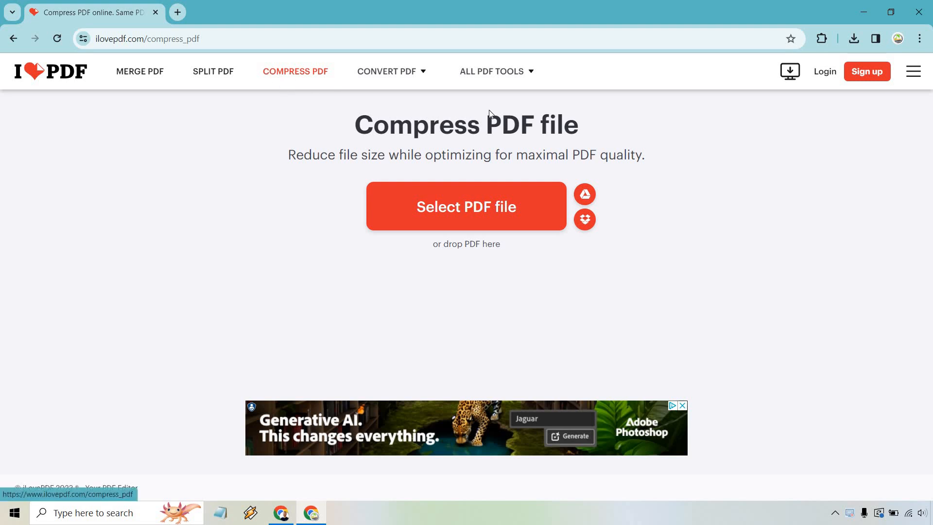
{"action": "mouse_move", "coordinate": [837, 197]}
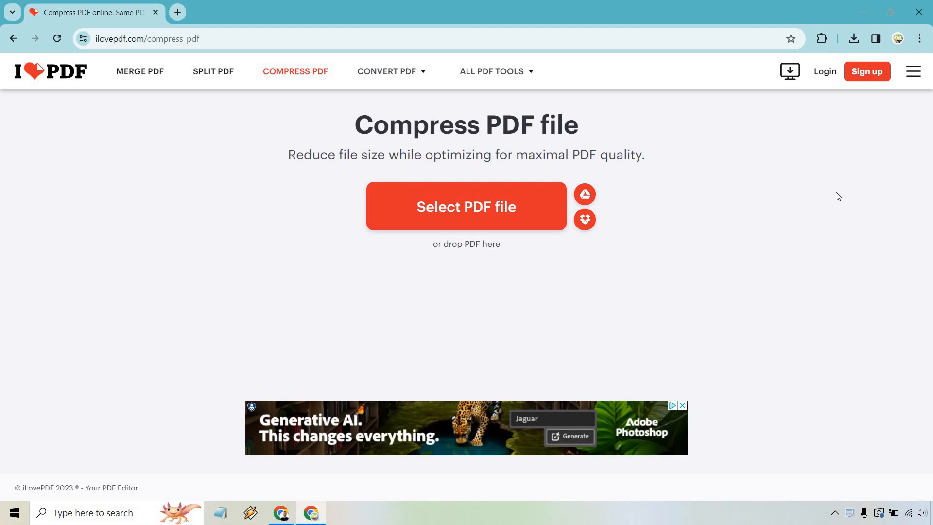
{"action": "mouse_move", "coordinate": [471, 225]}
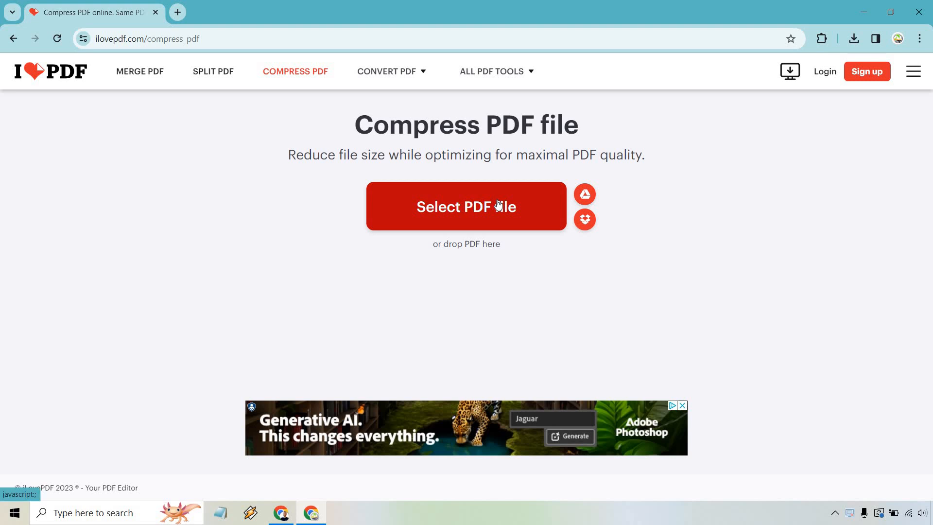
- Load The Online Business Cheatsheet PDF into iLovePDF, keeping Recommended compression selected
{"action": "left_click", "coordinate": [466, 206]}
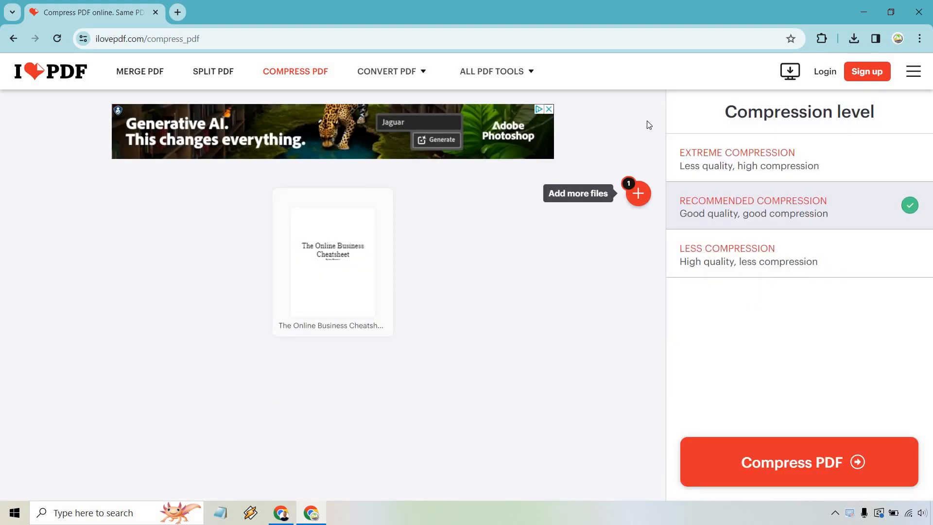
{"action": "mouse_move", "coordinate": [559, 331]}
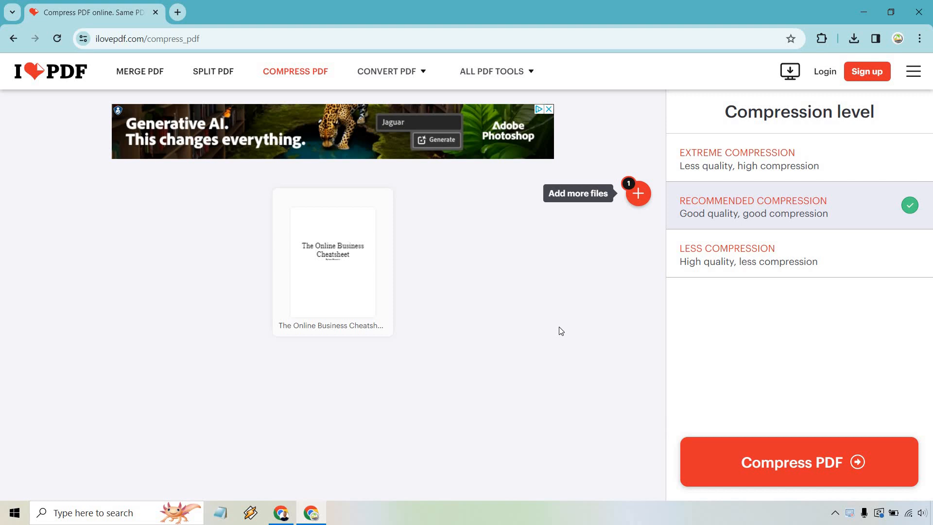
{"action": "mouse_move", "coordinate": [812, 144]}
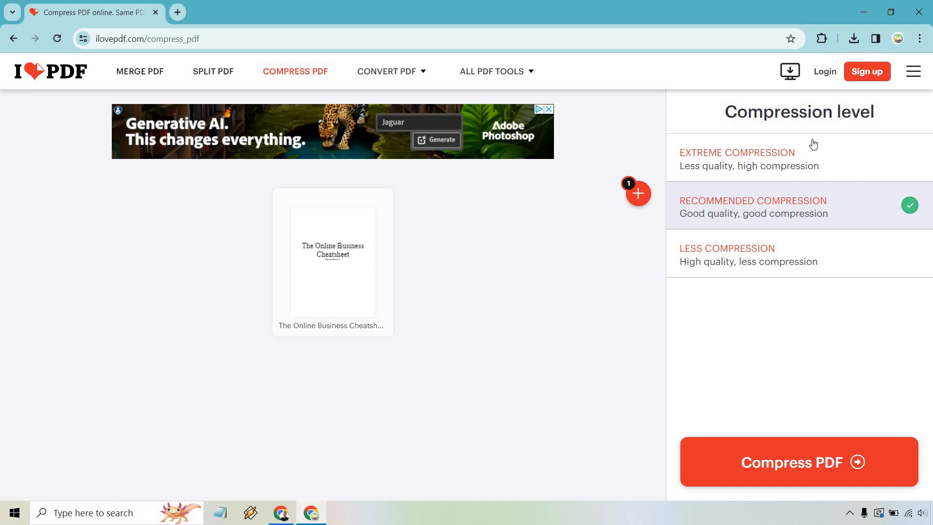
{"action": "mouse_move", "coordinate": [854, 204]}
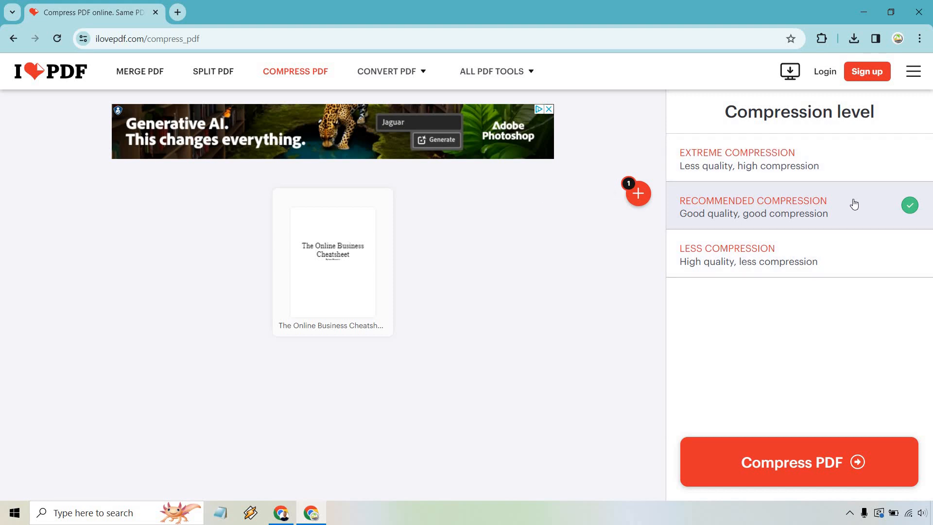
{"action": "mouse_move", "coordinate": [867, 210]}
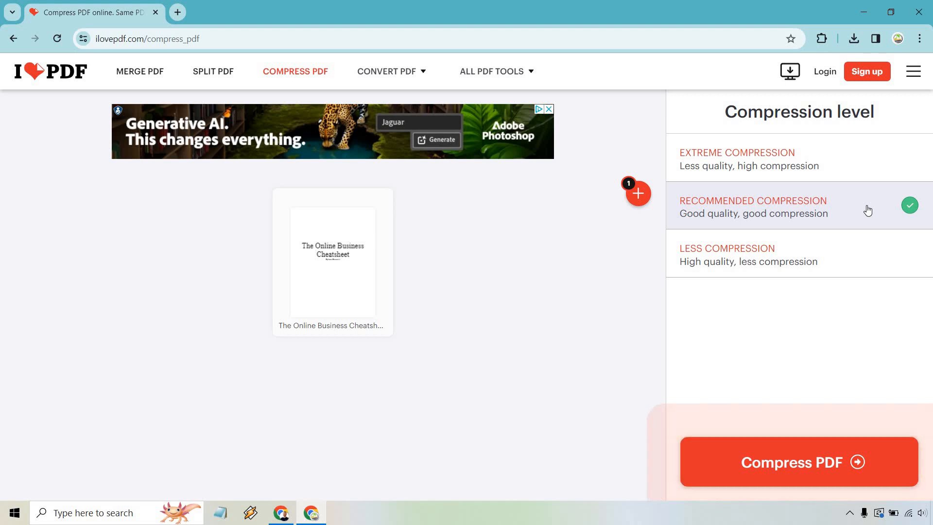
{"action": "mouse_move", "coordinate": [850, 265]}
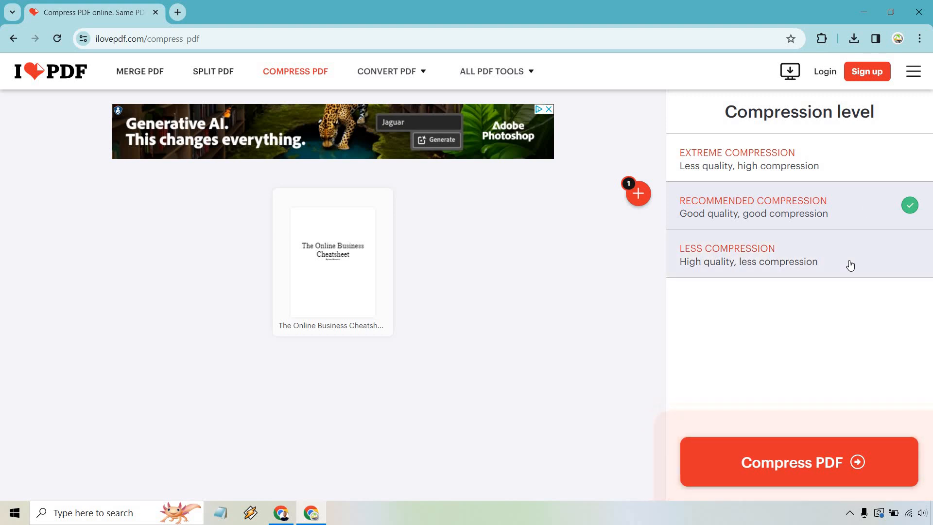
{"action": "mouse_move", "coordinate": [848, 154]}
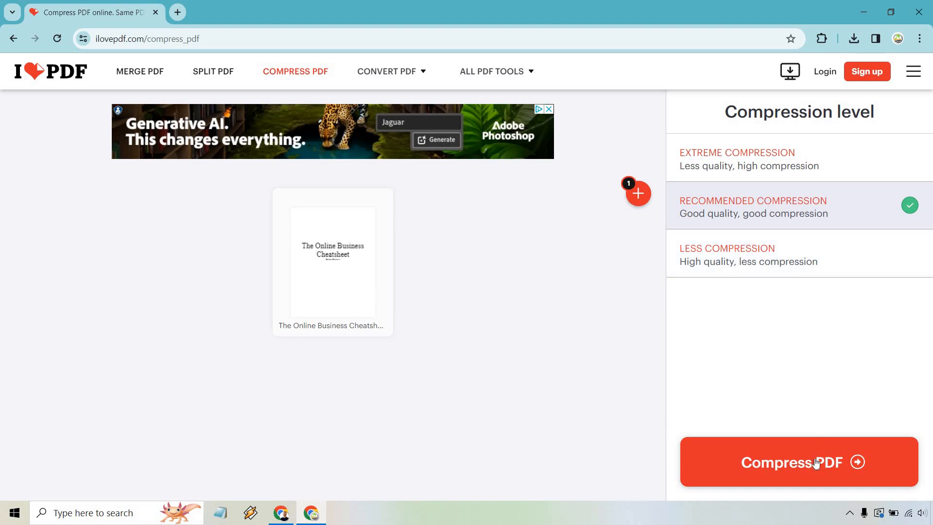
- Compress the Cheatsheet PDF (10% smaller), then select Island.pdf for compression
{"action": "left_click", "coordinate": [799, 462]}
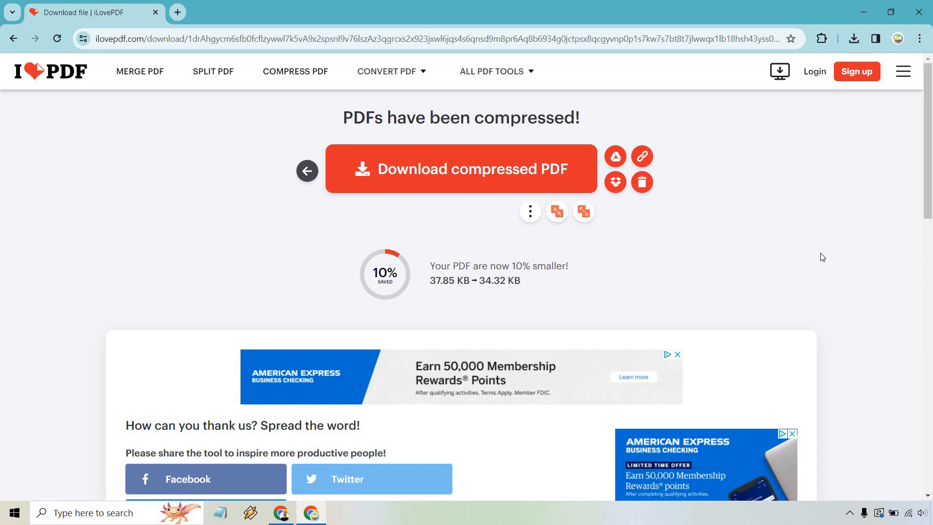
{"action": "left_click", "coordinate": [853, 38]}
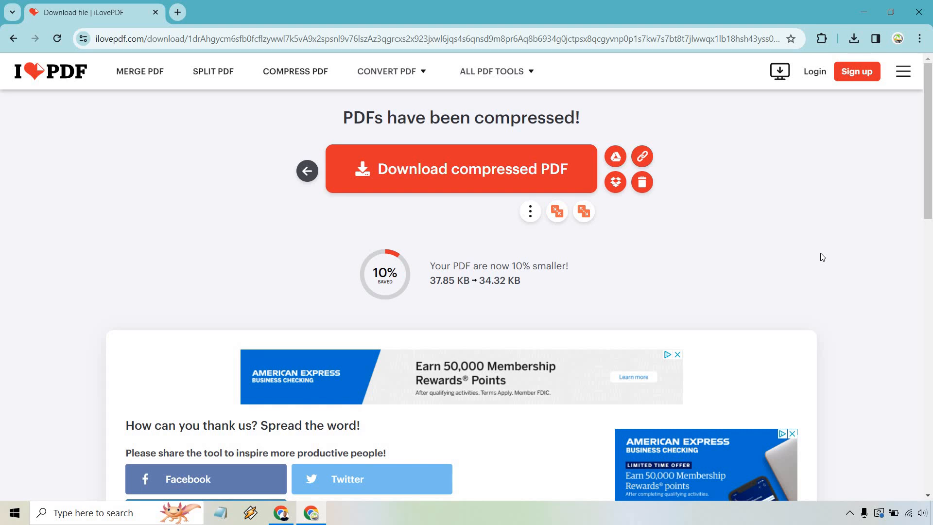
{"action": "mouse_move", "coordinate": [529, 211]}
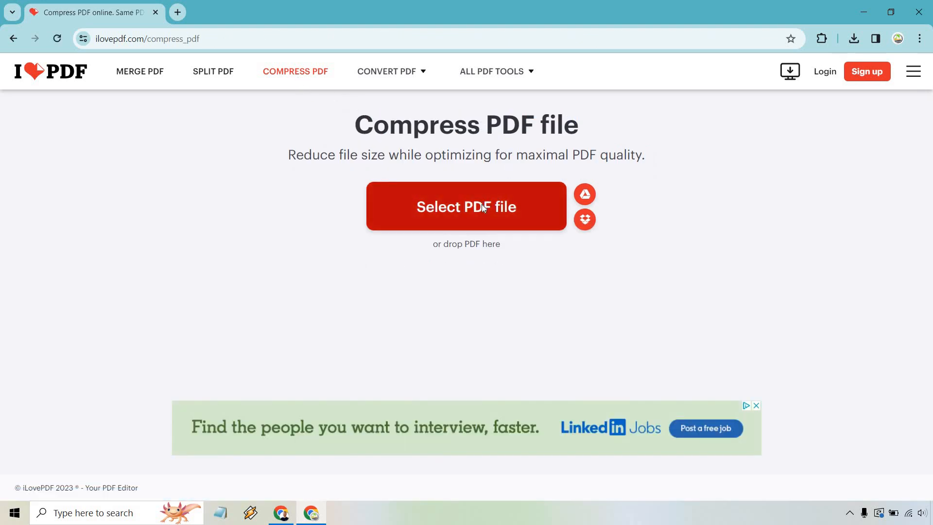
{"action": "left_click", "coordinate": [466, 206]}
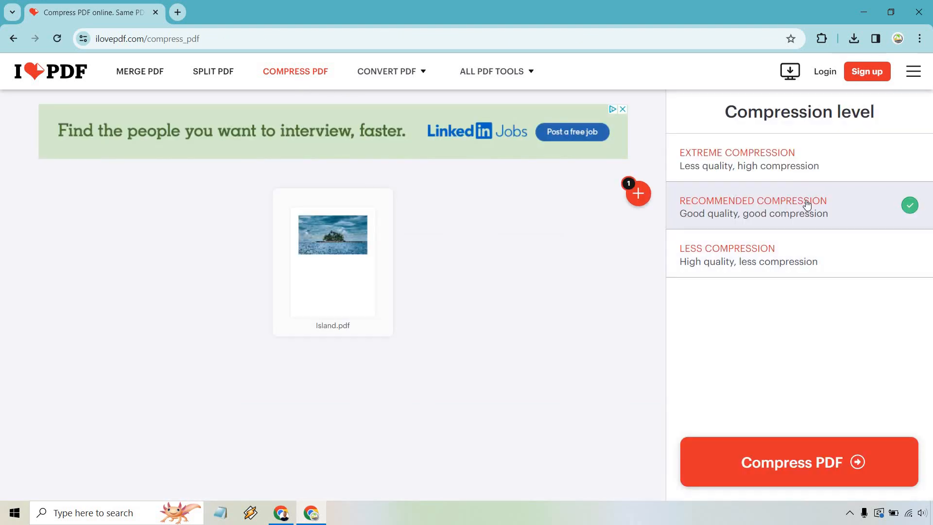
{"action": "mouse_move", "coordinate": [850, 462]}
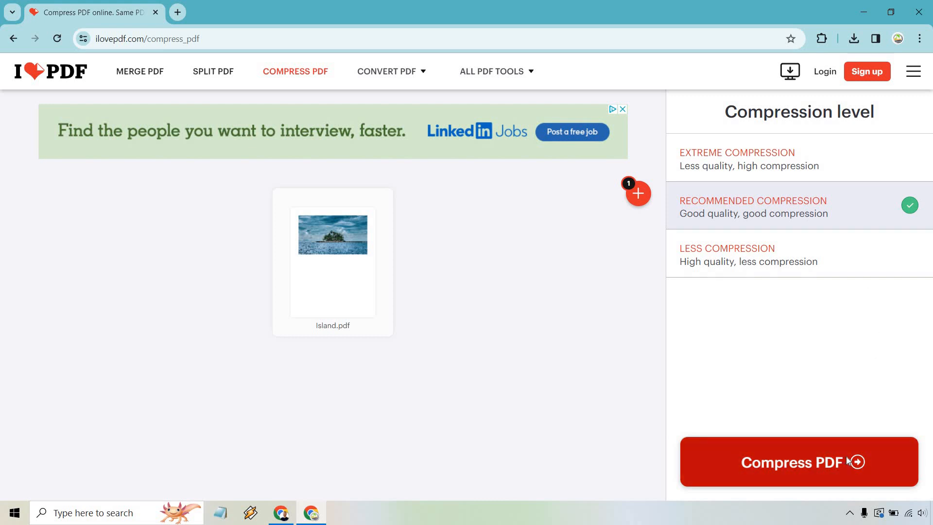
- Compress Island.pdf (86% smaller) and open Island_compressed.pdf from Chrome's downloads
{"action": "left_click", "coordinate": [798, 462]}
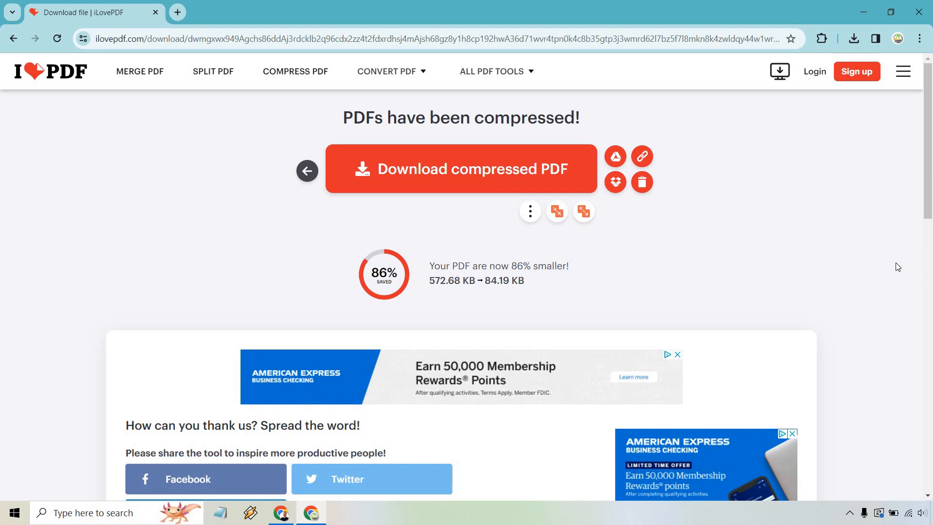
{"action": "left_click", "coordinate": [854, 38]}
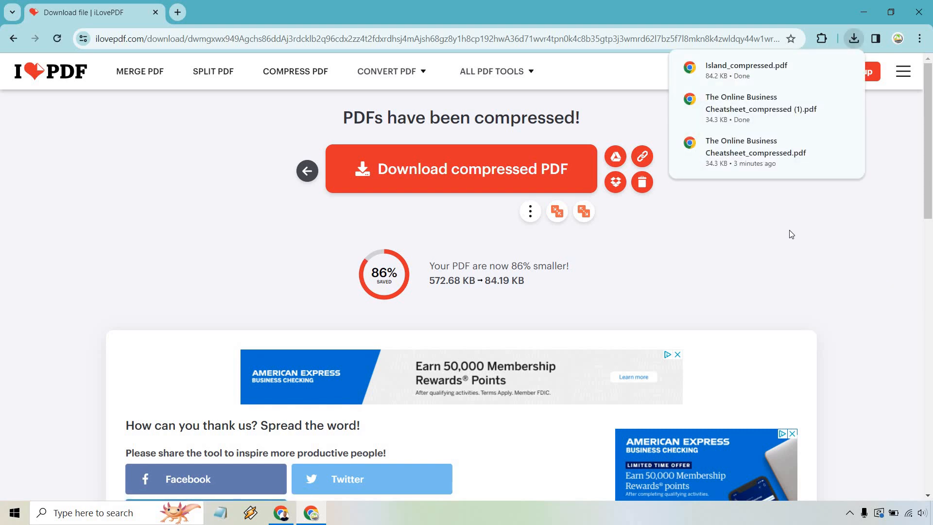
{"action": "left_click", "coordinate": [747, 66]}
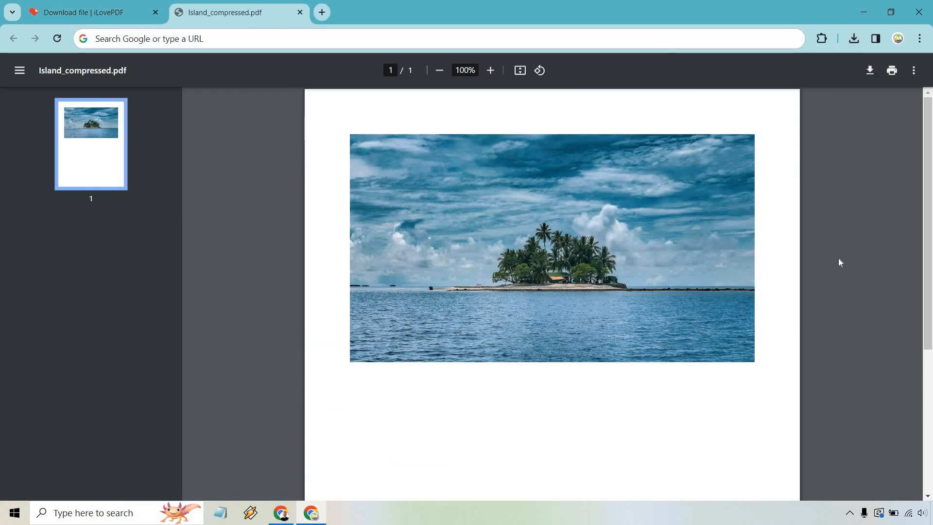